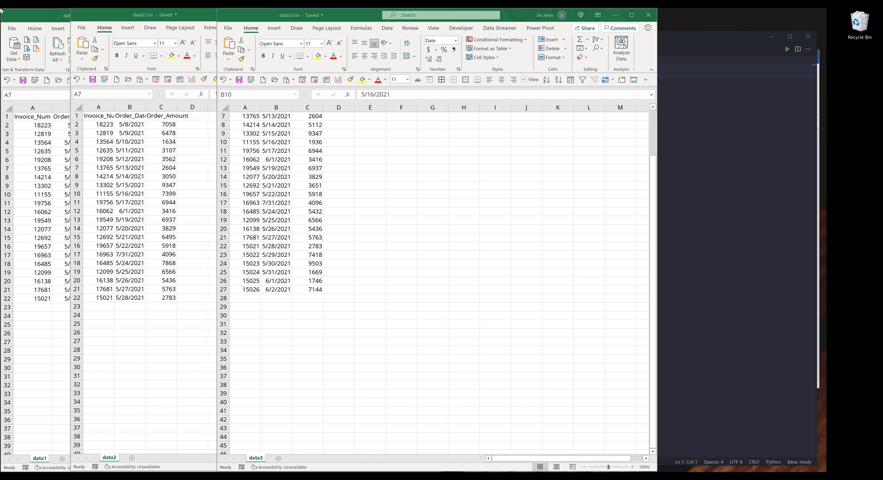
pyautogui.moveTo(27, 150)
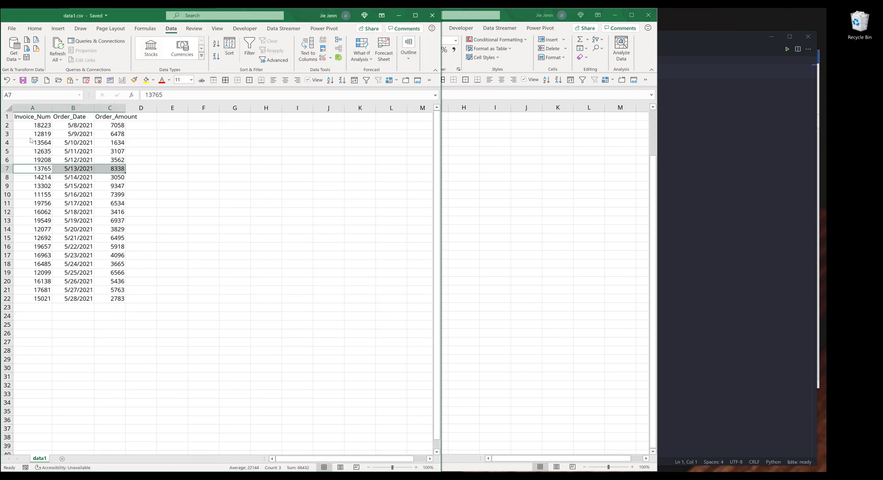
pyautogui.moveTo(521, 148)
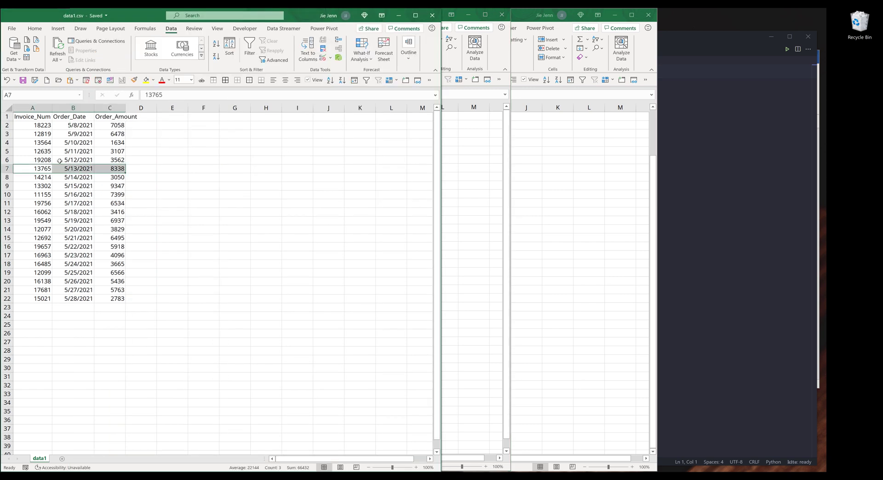
pyautogui.moveTo(51, 168)
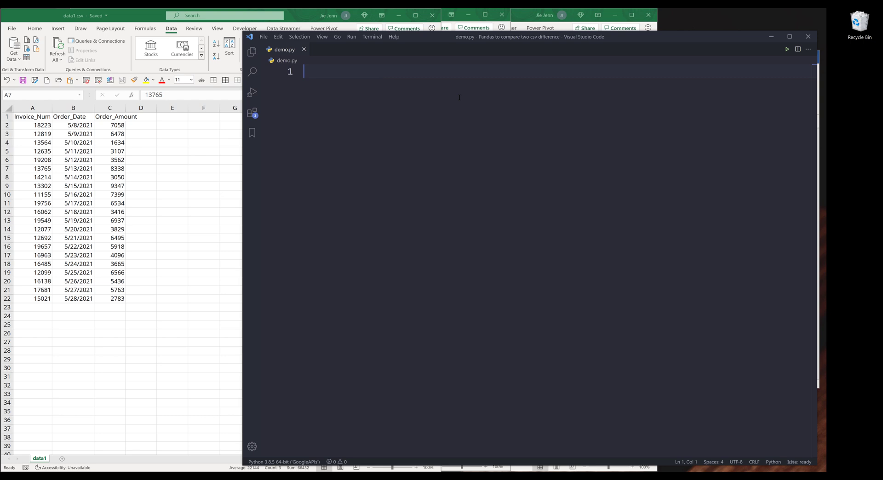
# Import pandas as pd, read data1–data3 CSVs into df1–df3, and display df1
pyautogui.write('import pandas as d')
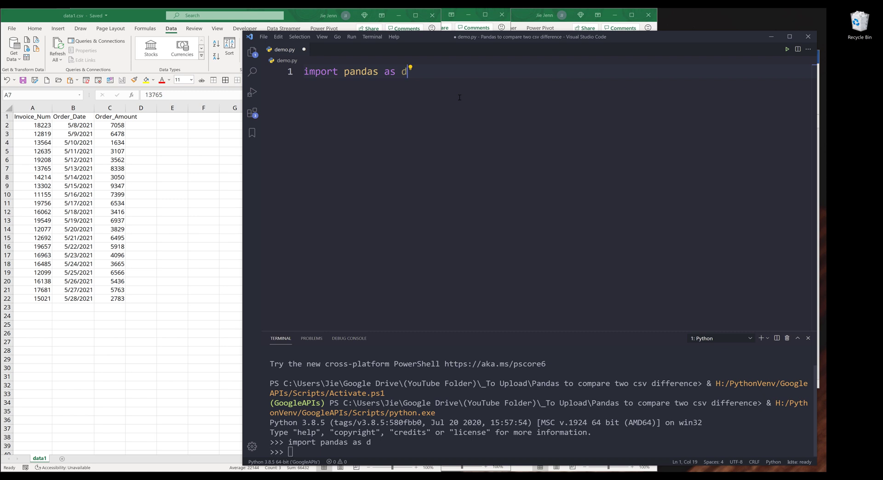
pyautogui.write('p')
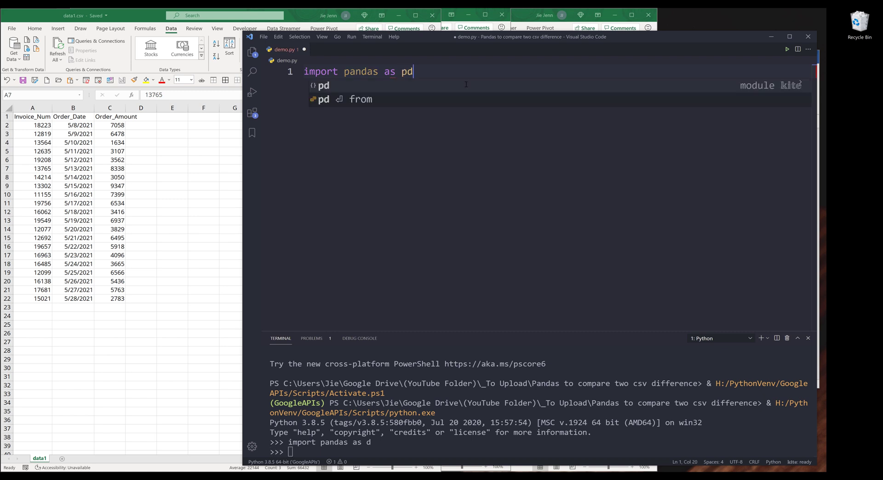
pyautogui.press('Enter')
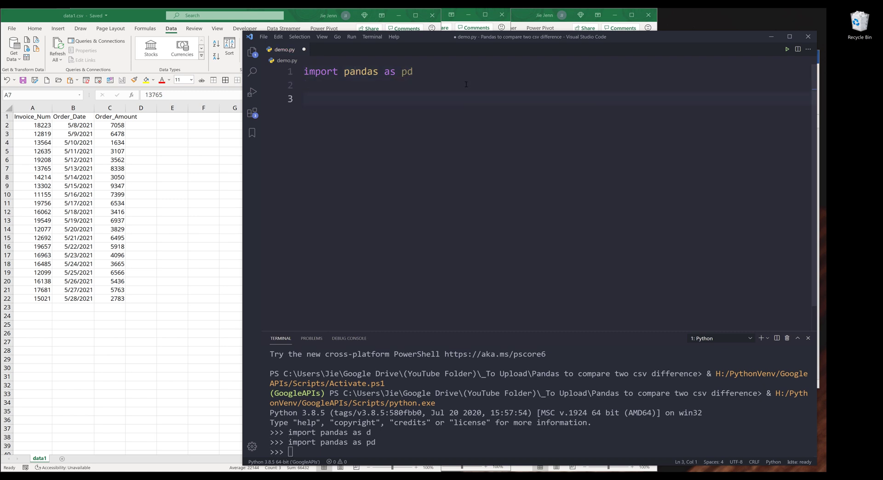
pyautogui.write("df1 = pd.read_csv('data1.csv")
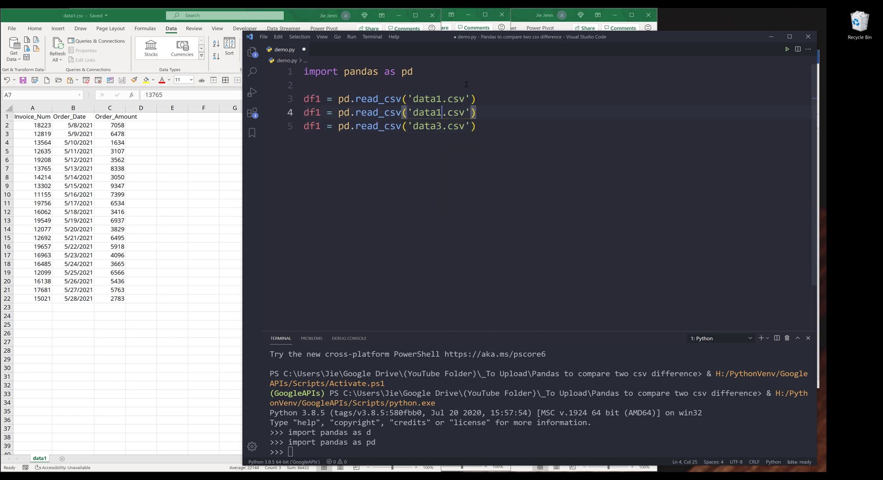
pyautogui.write('data2.csv')
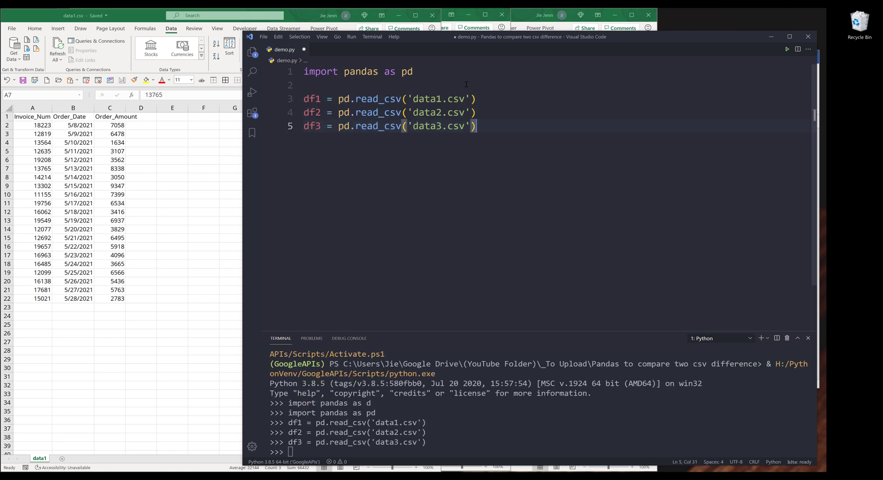
pyautogui.write('df1')
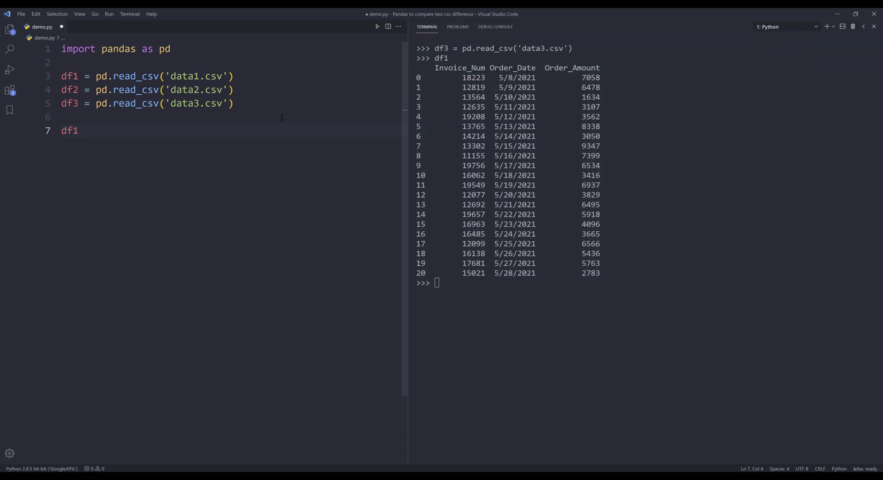
# Add a triple-quoted note reading 'Method #1: isin function/method'
pyautogui.press('Enter')
pyautogui.write('"""')
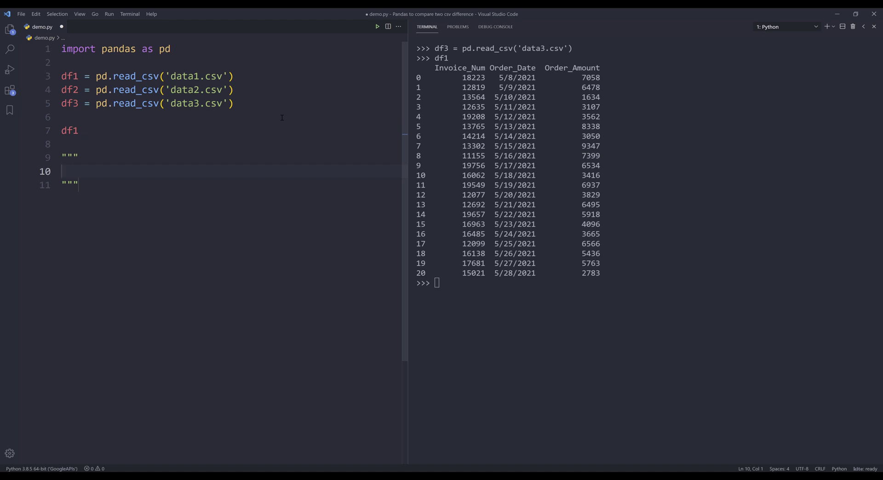
pyautogui.write('Method #1:')
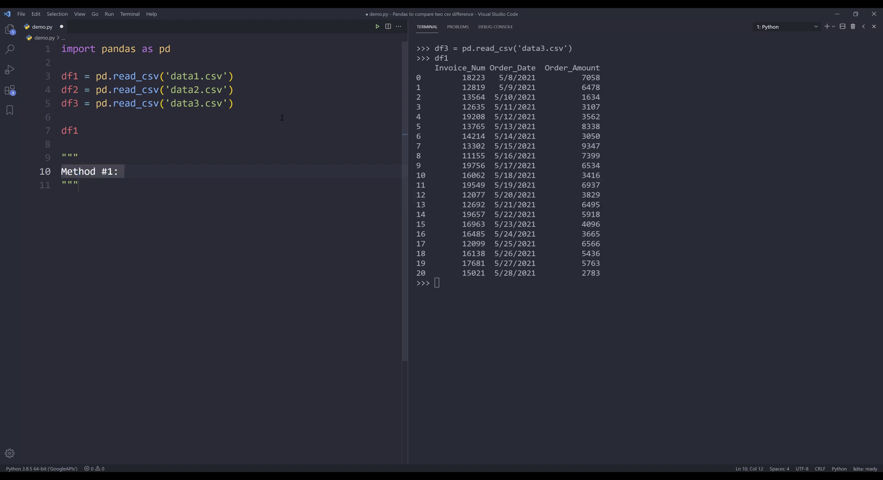
pyautogui.write('isin fun')
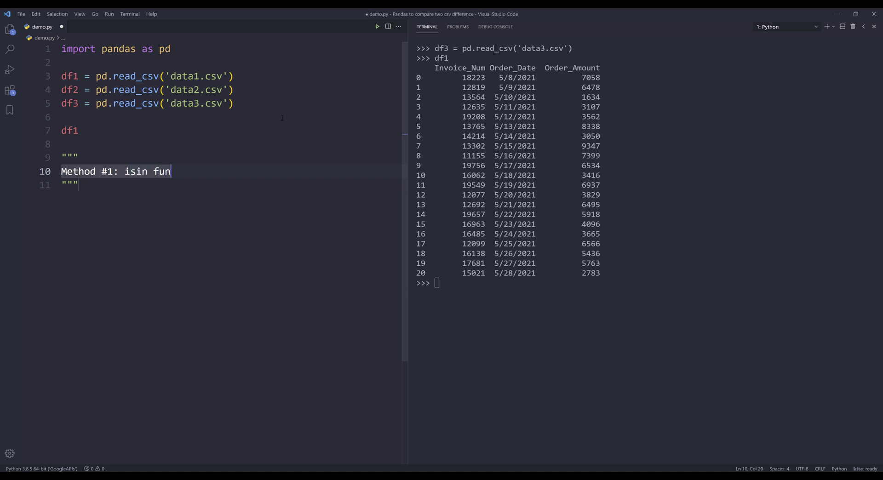
pyautogui.write('ction/method')
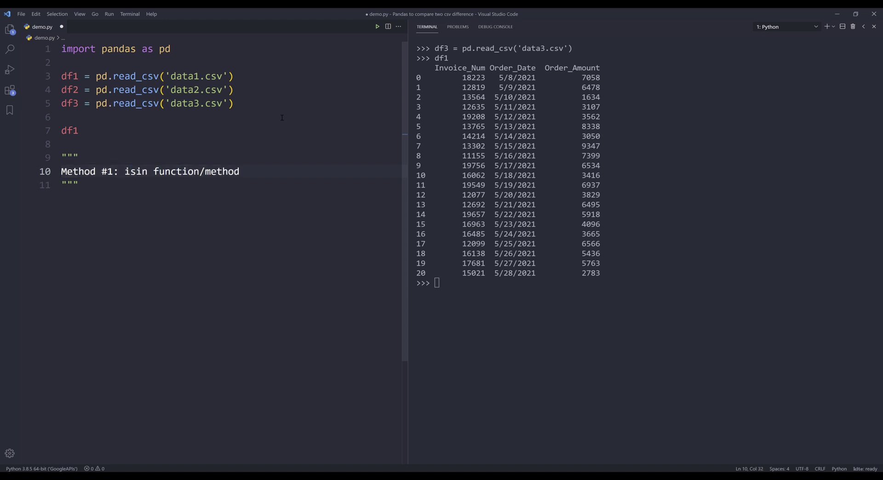
# Write df1.apply(tuple, 1) on the line below the note
pyautogui.write('df')
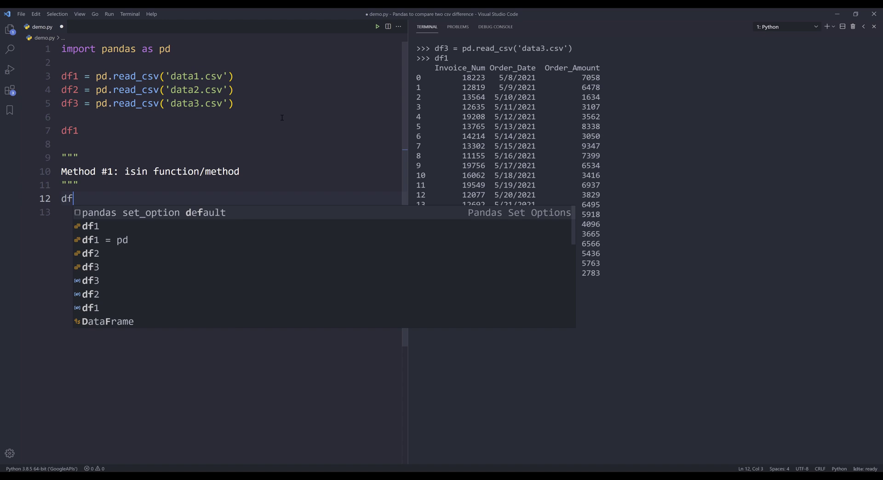
pyautogui.write('1.')
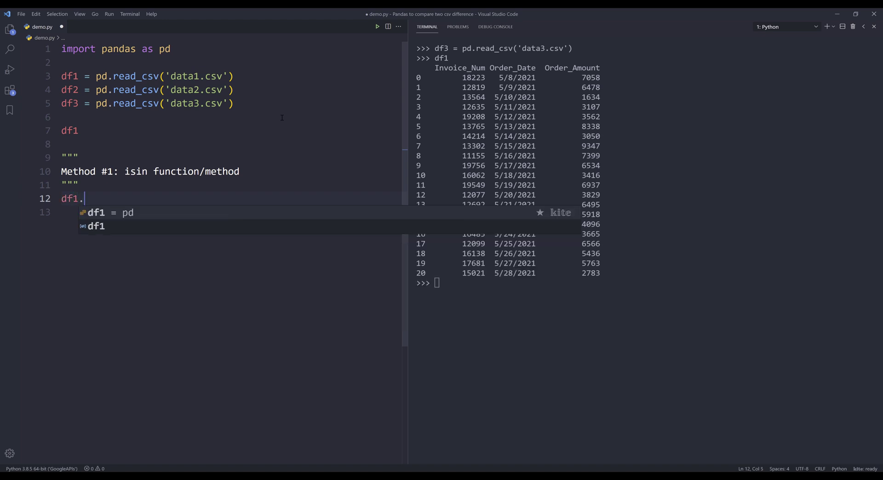
pyautogui.write('apply()')
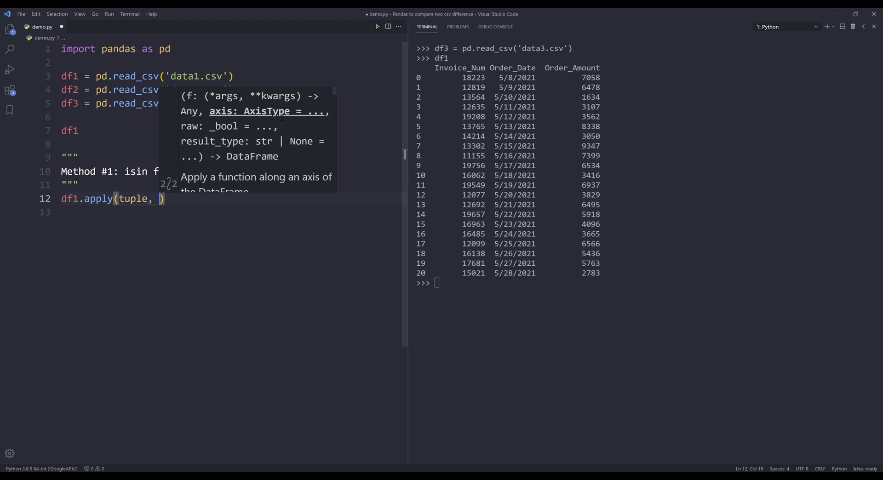
pyautogui.write('1')
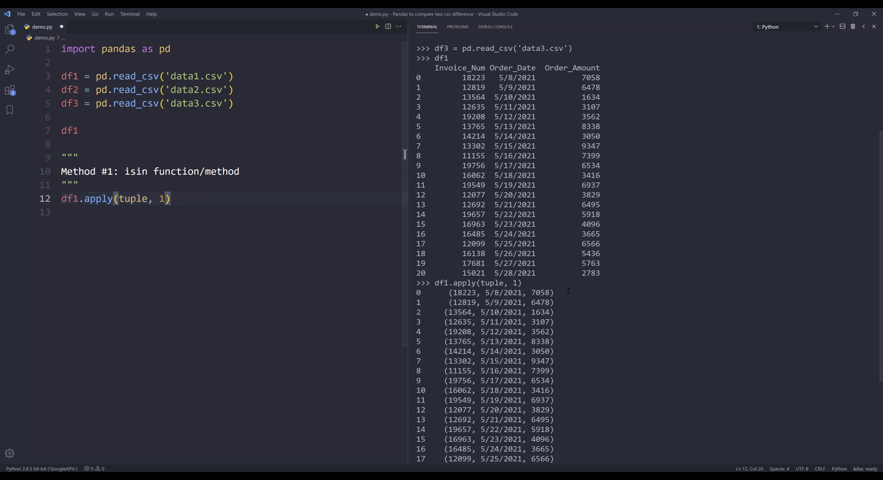
# Check the tuple output, then extend the line with .isin(df2.apply(tuple, 1))
pyautogui.doubleClick(501, 293)
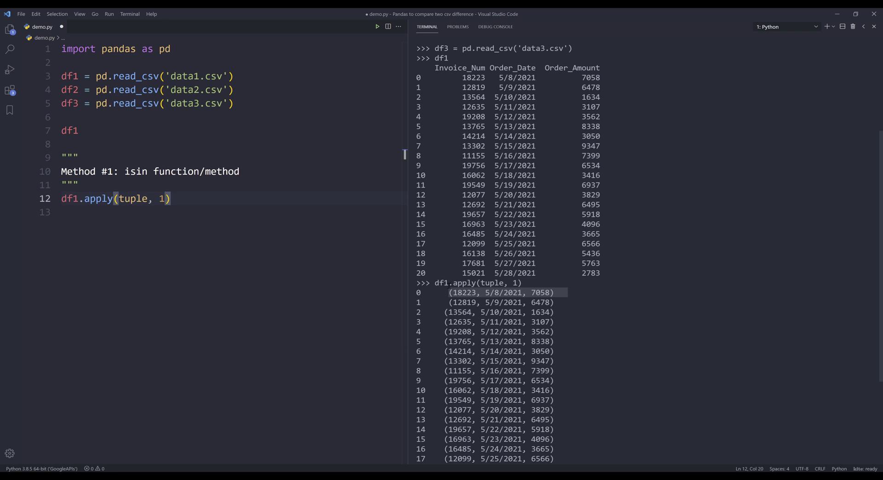
pyautogui.write('.isin(')
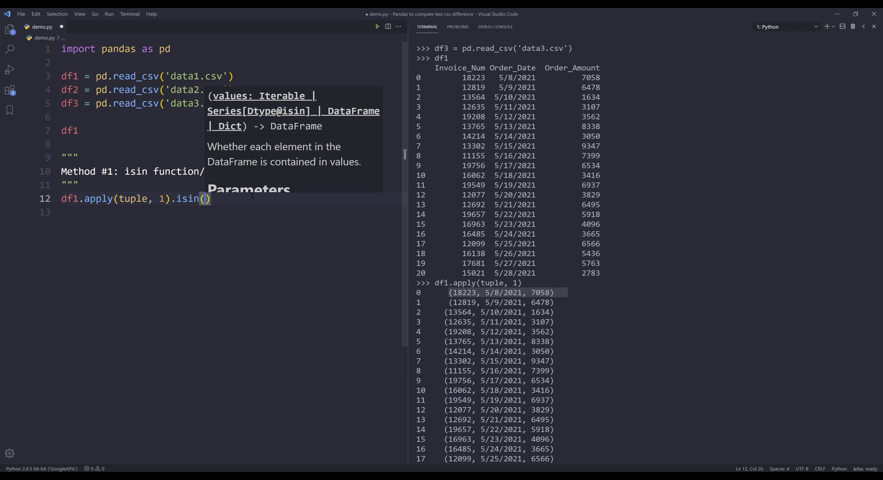
pyautogui.write('data2')
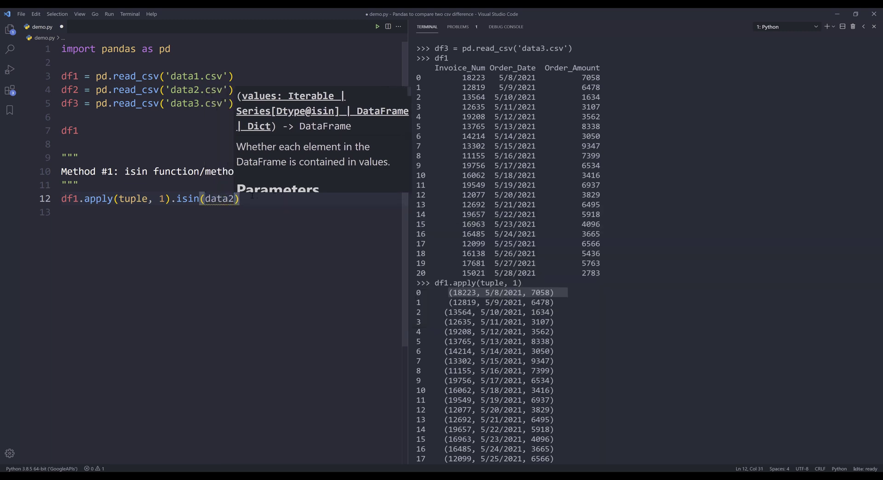
pyautogui.write('df2')
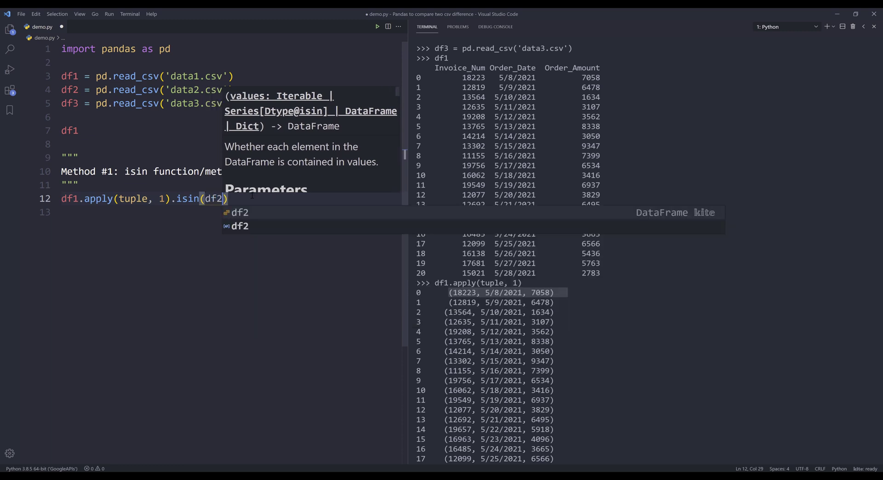
pyautogui.write('.')
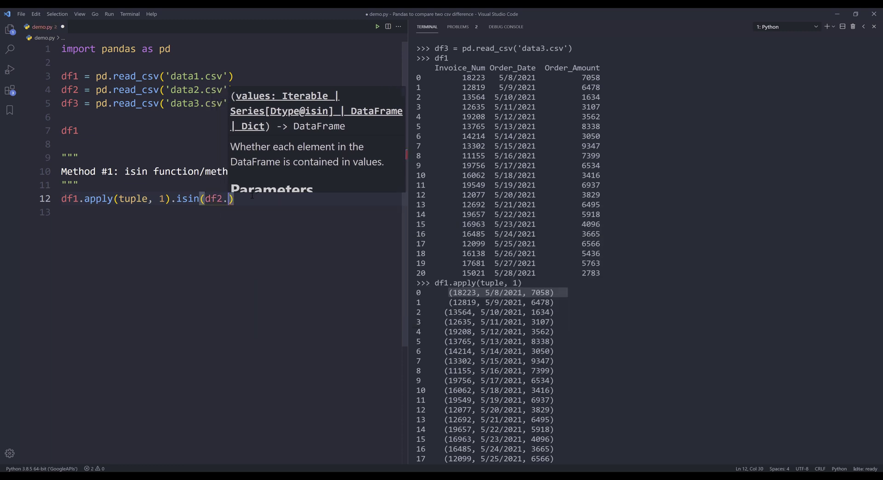
pyautogui.write('aplly(')
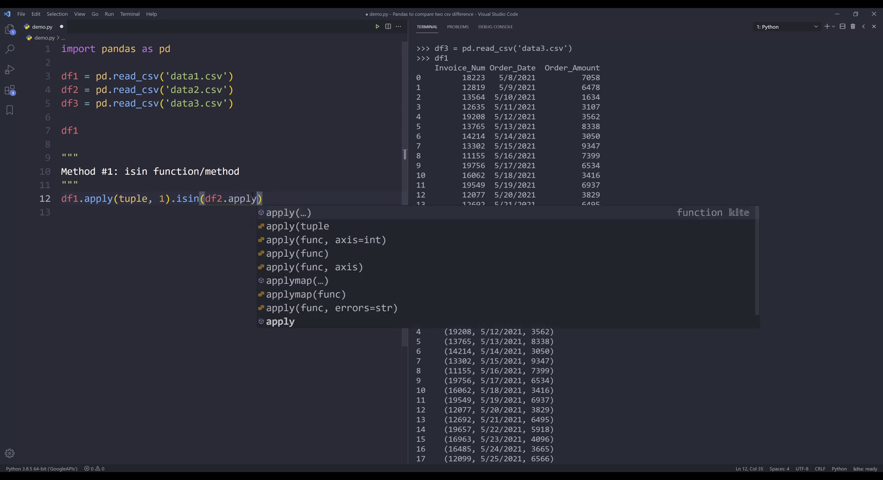
pyautogui.write('(tuple, 1))')
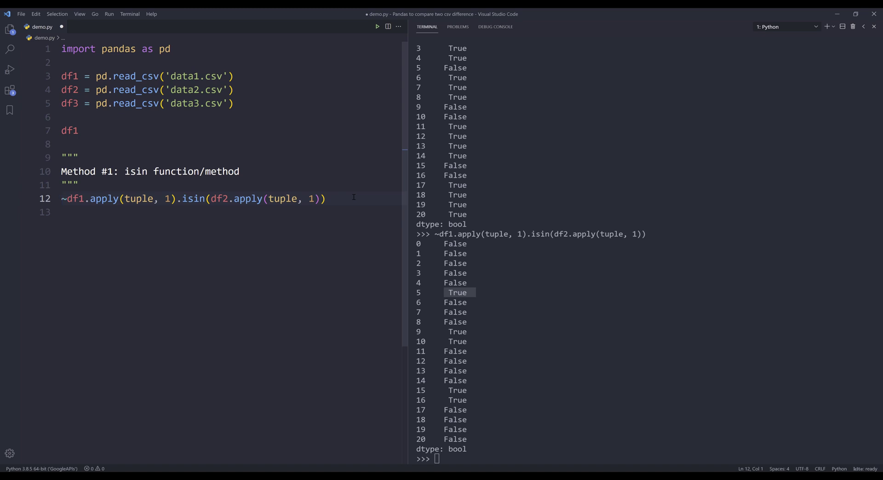
# Print result1 to show mismatched rows 5, 9, 10, 15, 16, and begin a 'Method' docstring
pyautogui.write('df1[')
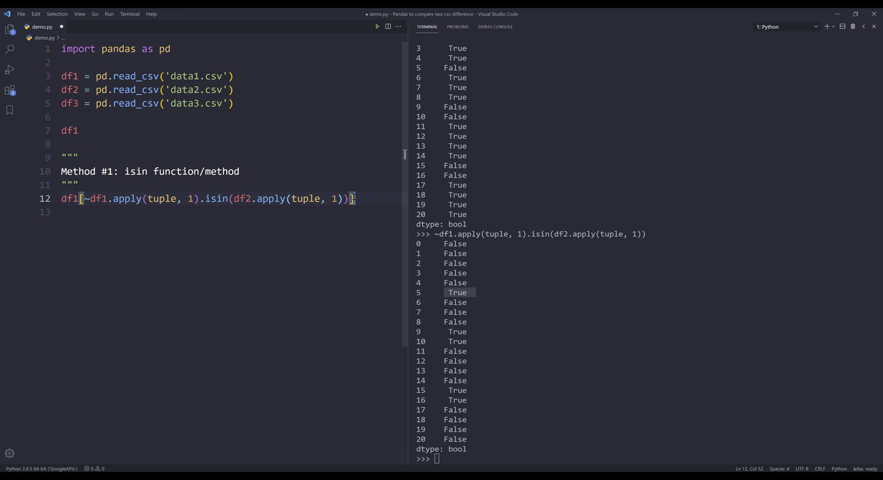
pyautogui.write('result1 =')
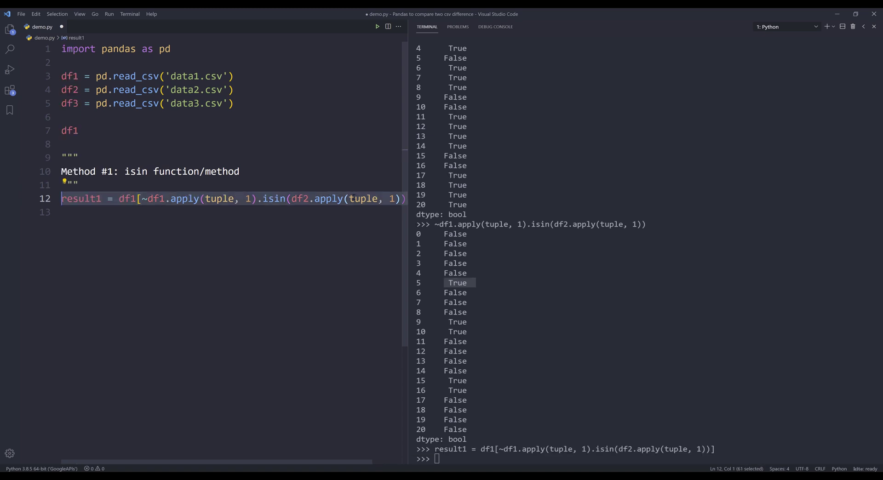
pyautogui.write('pri')
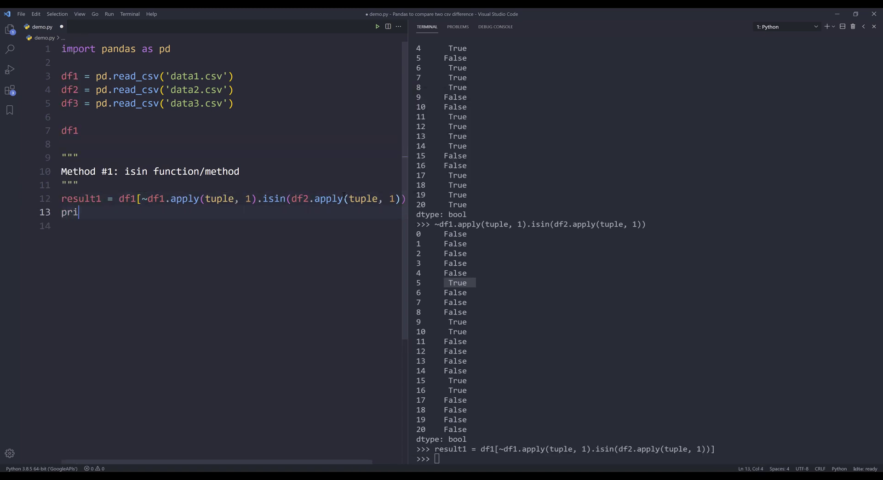
pyautogui.write('nt(result1)')
pyautogui.write('"""')
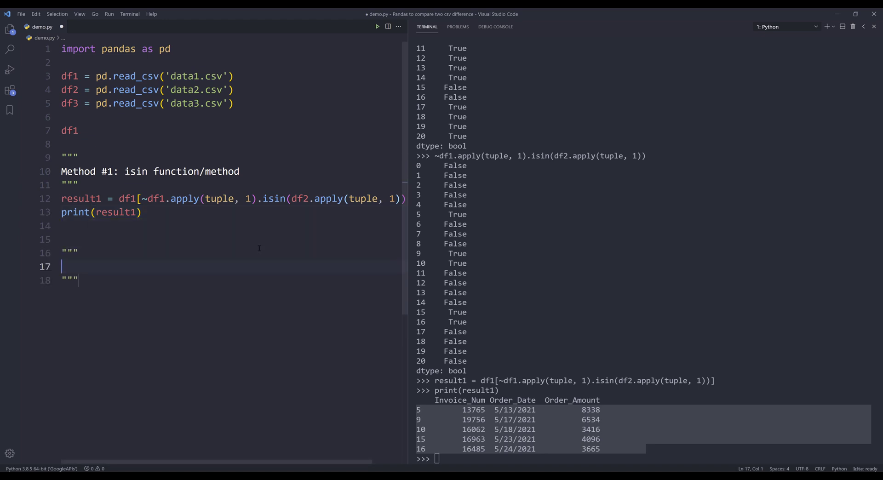
pyautogui.write('Method #2: me')
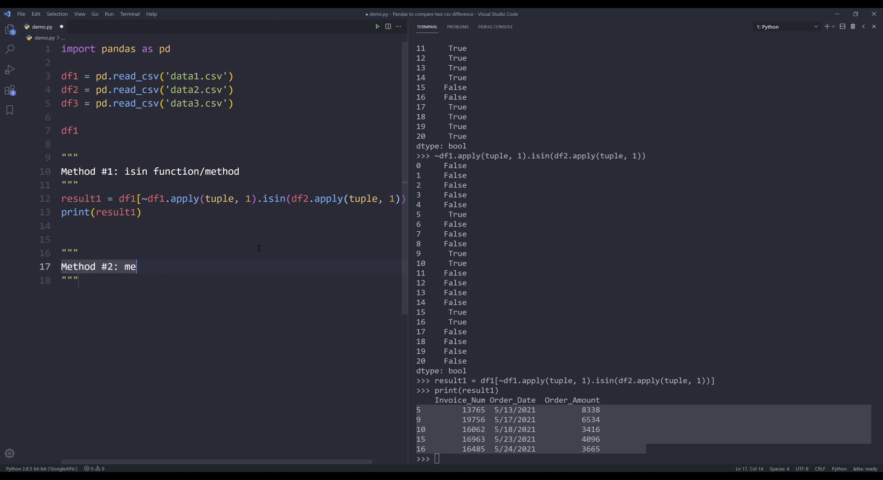
# Complete the 'Method #2: merge' heading and start df1.merge() on line 19
pyautogui.write('rge')
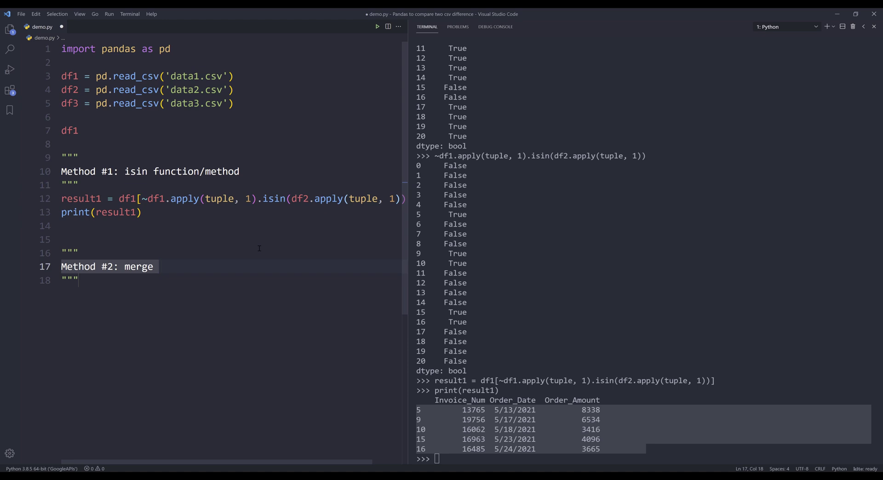
pyautogui.write('df')
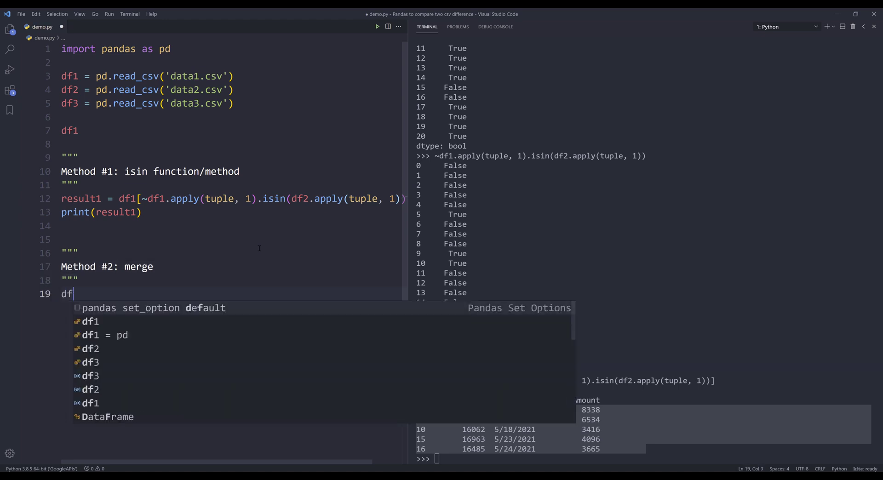
pyautogui.write('1.merge(')
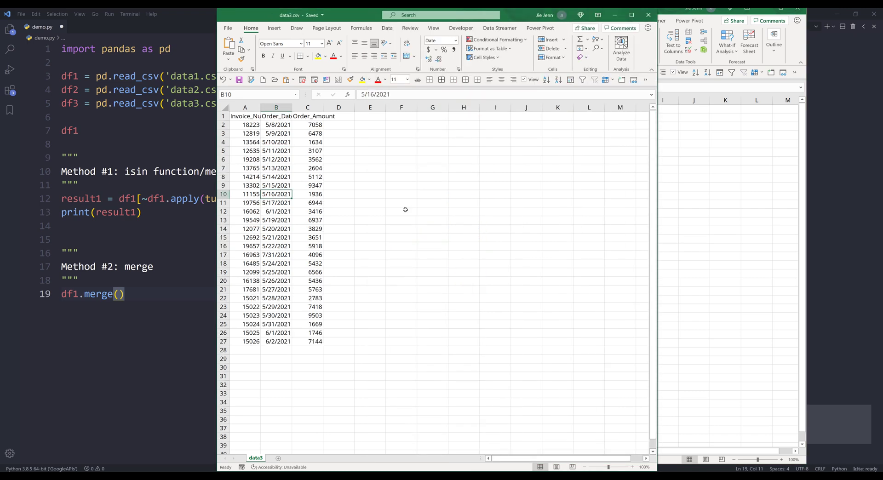
pyautogui.moveTo(270, 352)
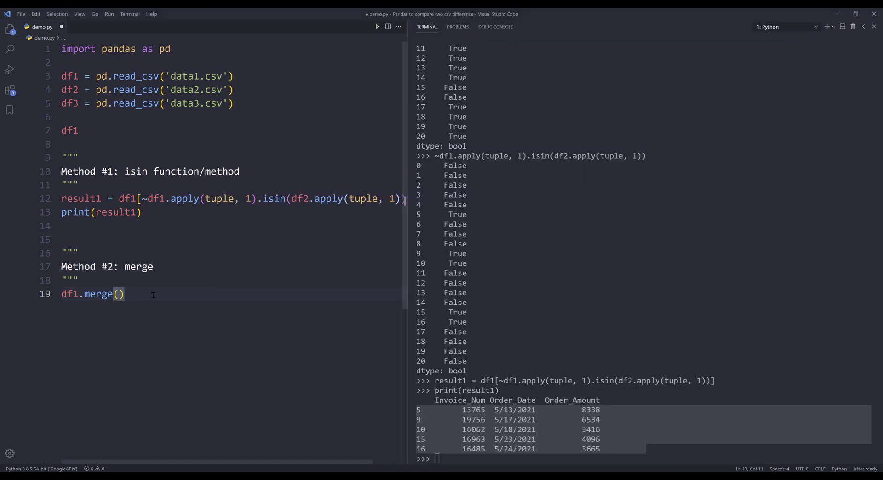
# Fill in the merge call as df1.merge(df3, indicator=True)
pyautogui.write('df3,')
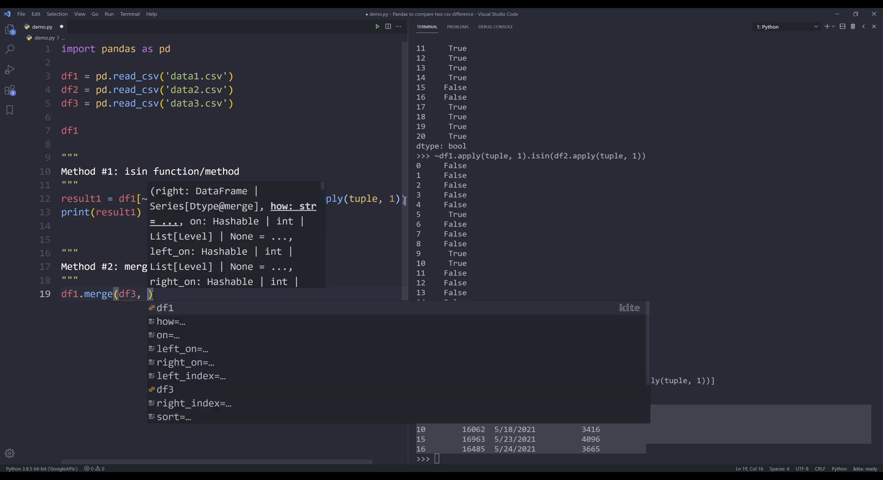
pyautogui.write('in')
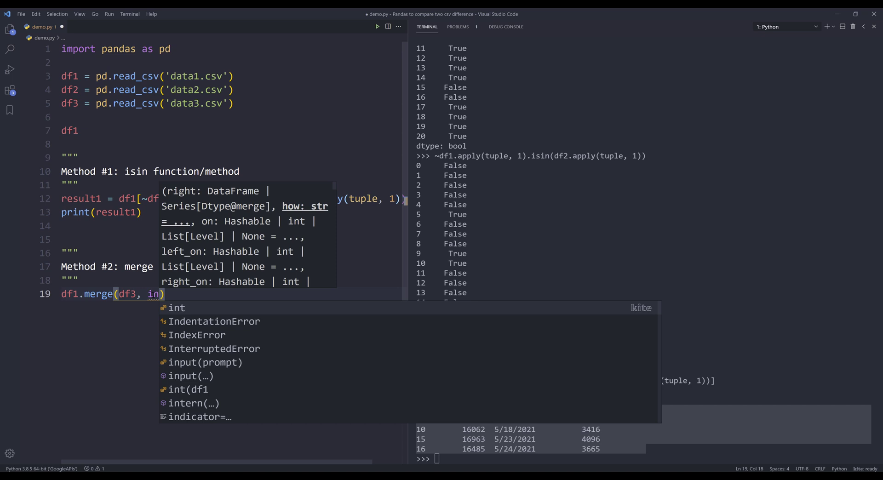
pyautogui.write('dc')
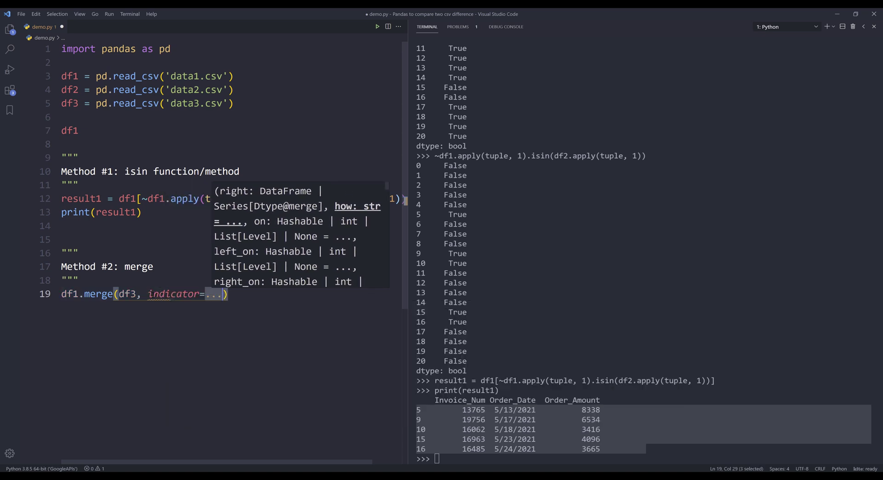
pyautogui.write('True')
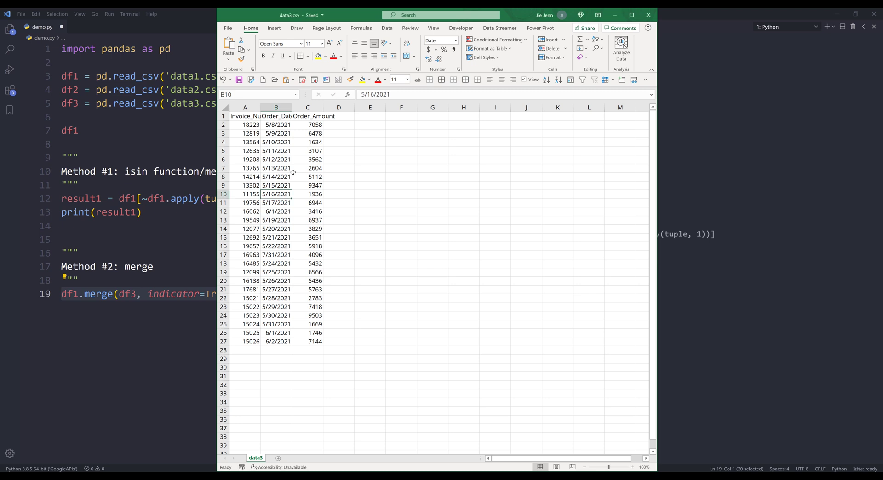
# Change data3.csv Order_Amount to 9999 for invoice 19208 and 5000 for invoice 16062
pyautogui.click(307, 159)
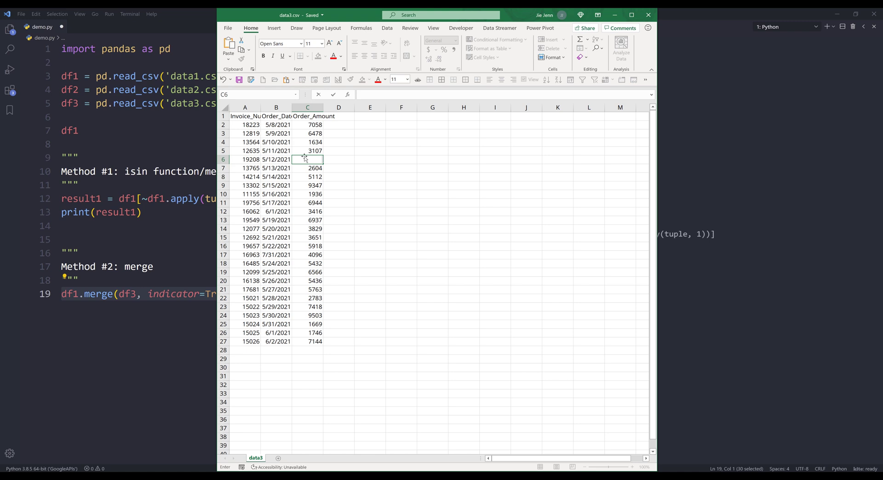
pyautogui.write('9999')
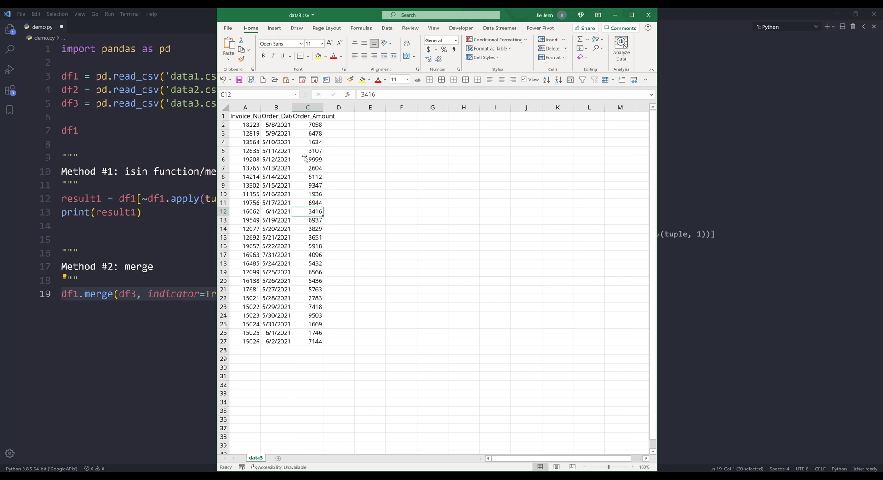
pyautogui.write('5000')
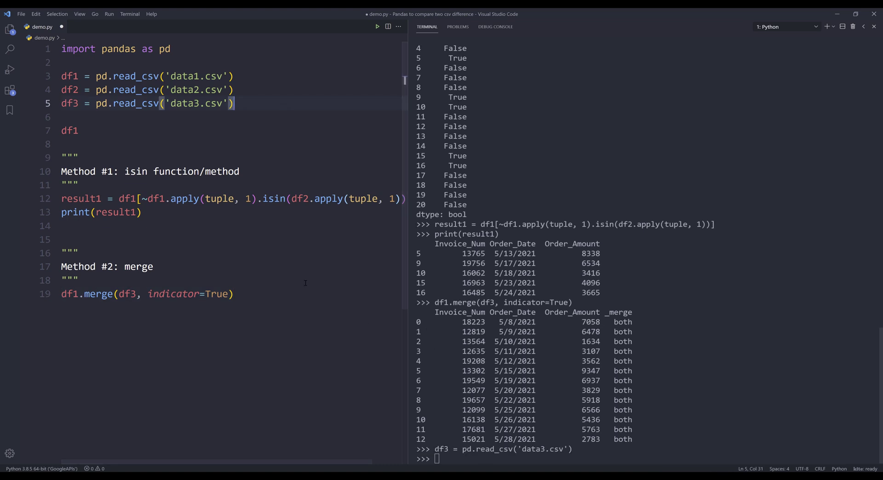
# Add how='outer' to the line 19 merge and run it with the reloaded df3
pyautogui.write(',')
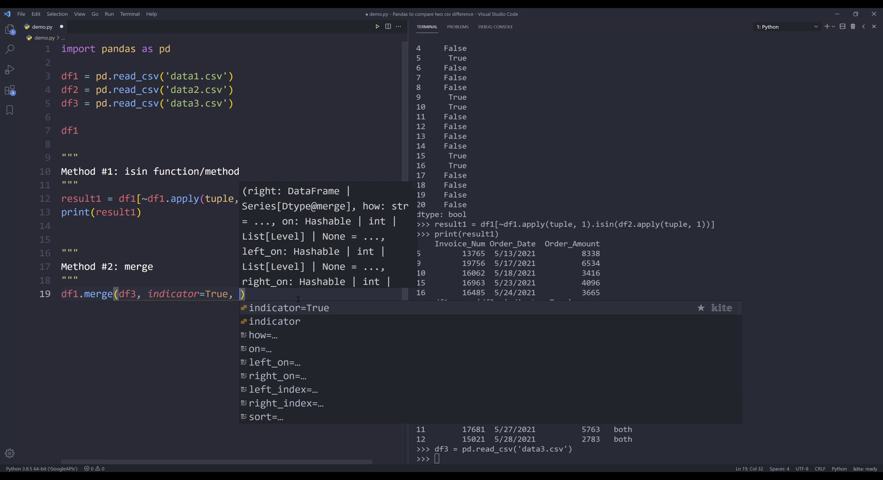
pyautogui.write("how='outer")
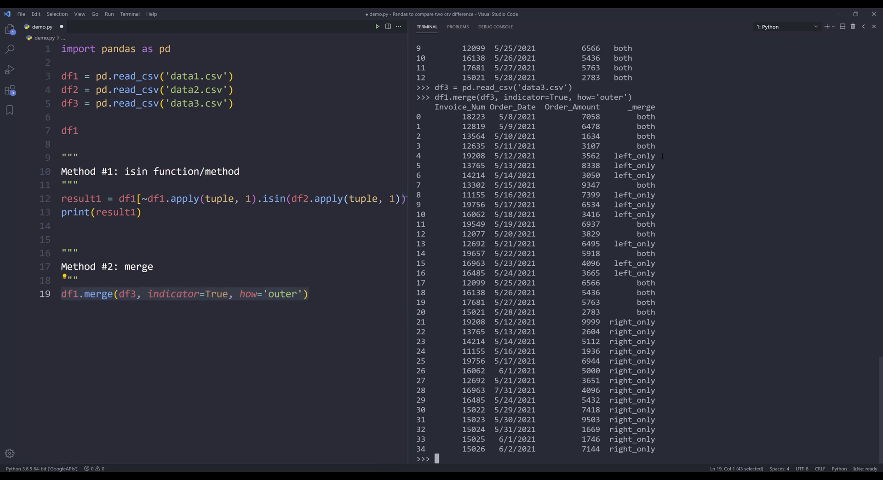
pyautogui.moveTo(682, 165)
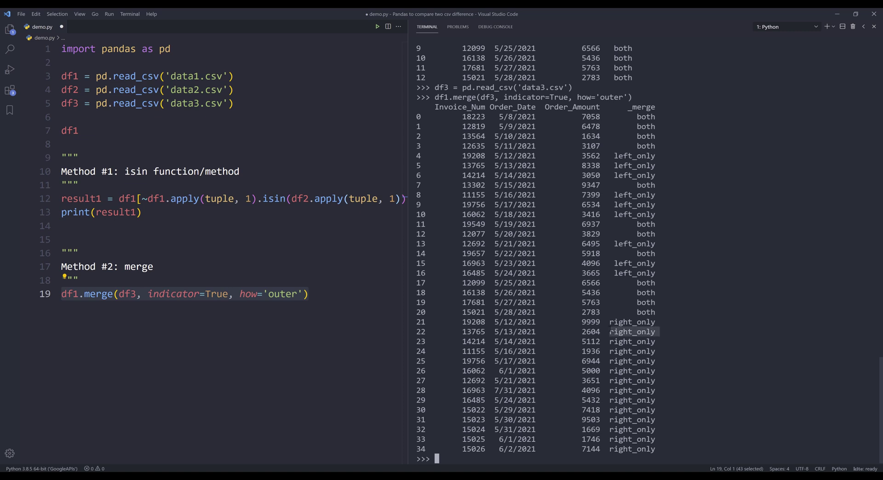
pyautogui.write('.')
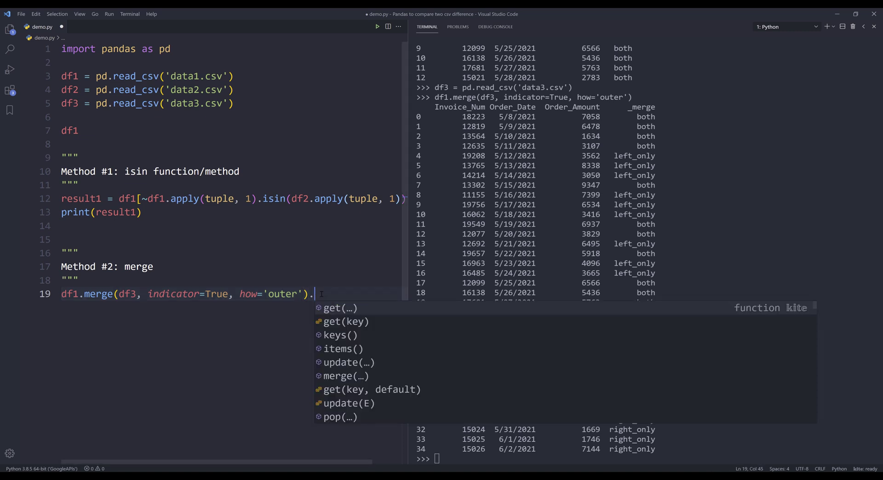
# Append .loc[lambda v: v['_merge'] != 'both'] to the outer merge on line 19
pyautogui.write('loc')
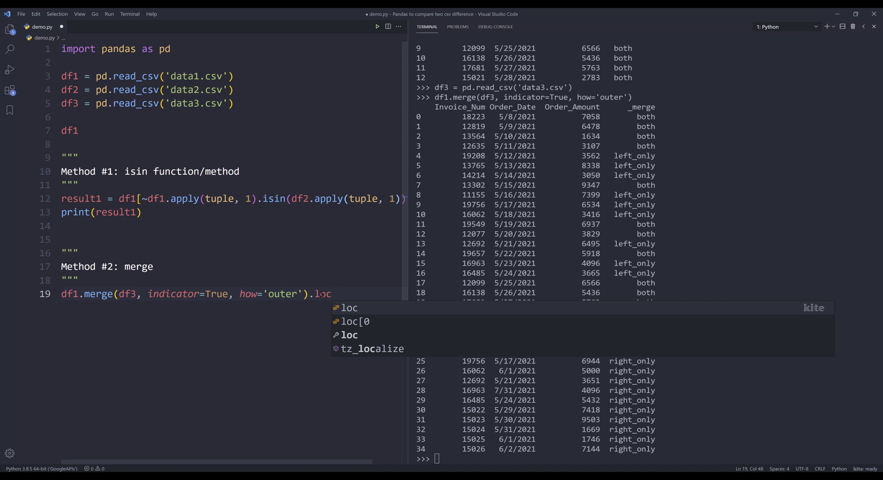
pyautogui.write('[]')
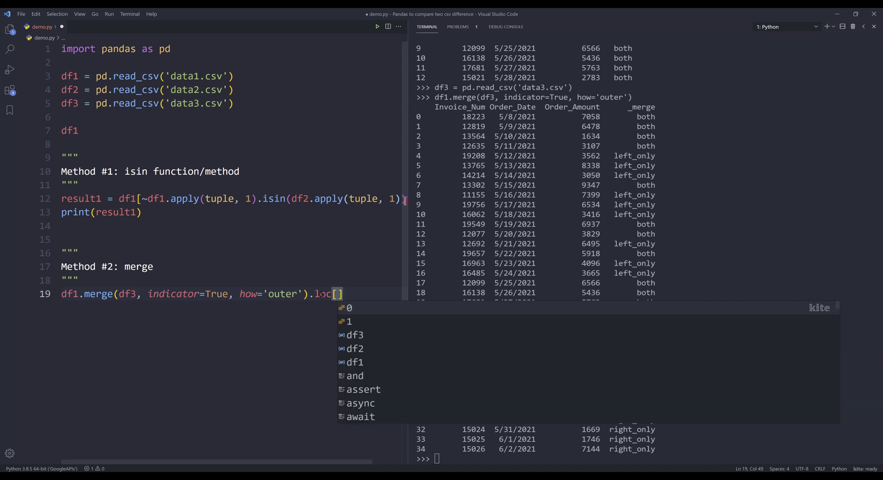
pyautogui.write('lambda v')
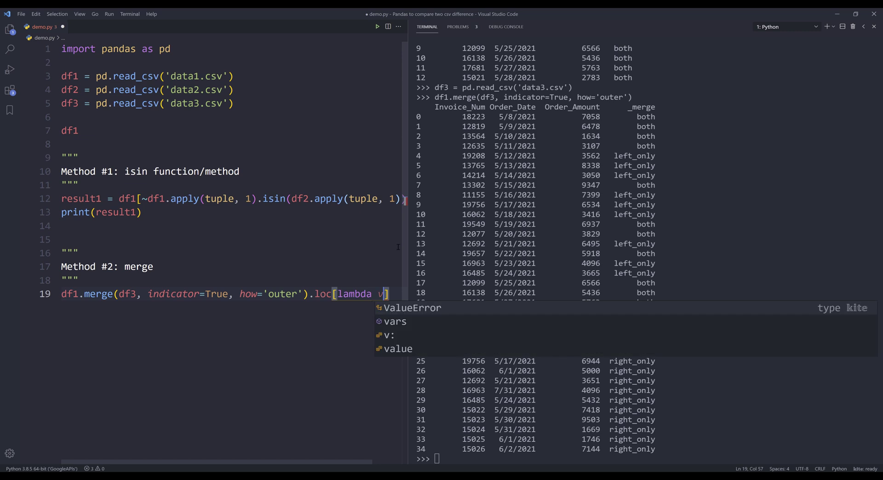
pyautogui.moveTo(570, 277)
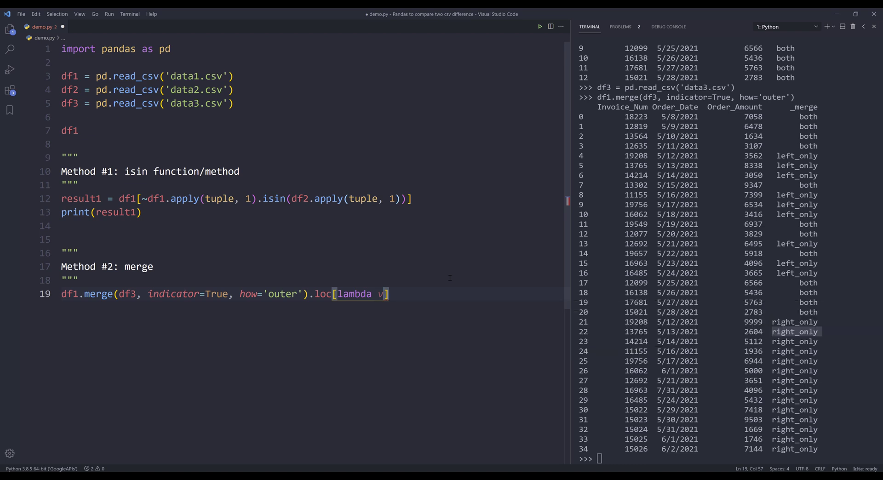
pyautogui.write(': v[]')
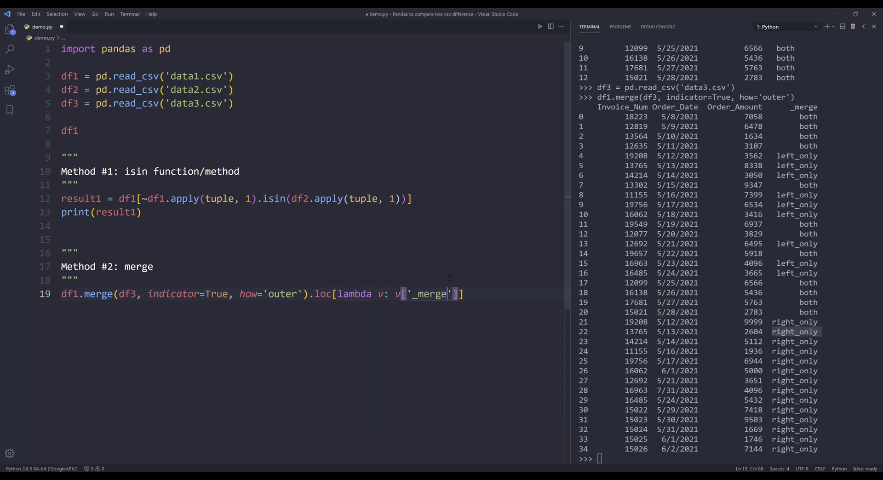
pyautogui.write('!')
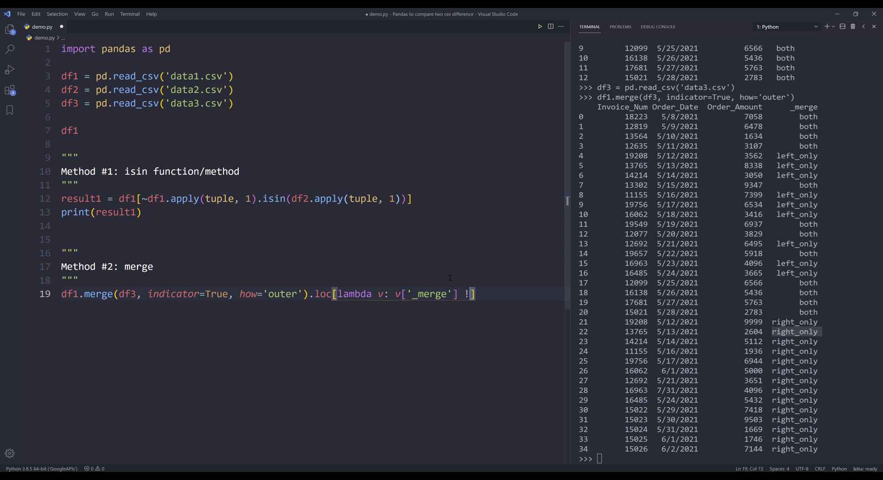
pyautogui.write('=')
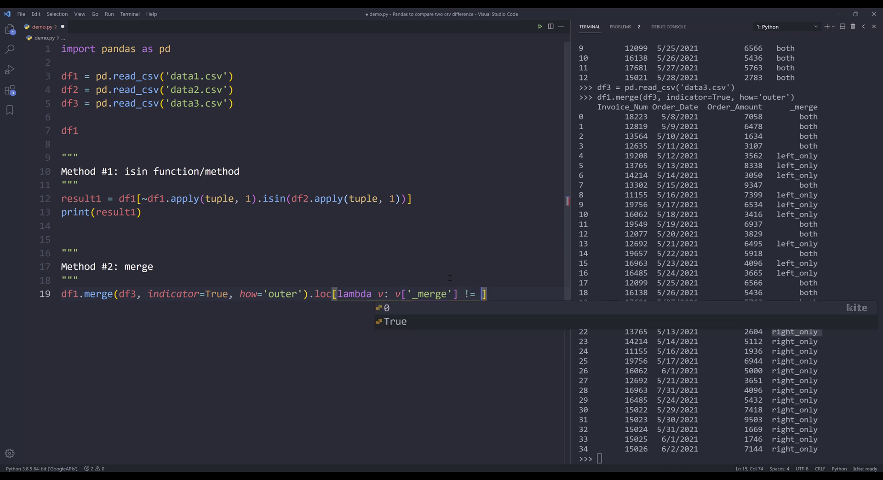
pyautogui.write("'both'")
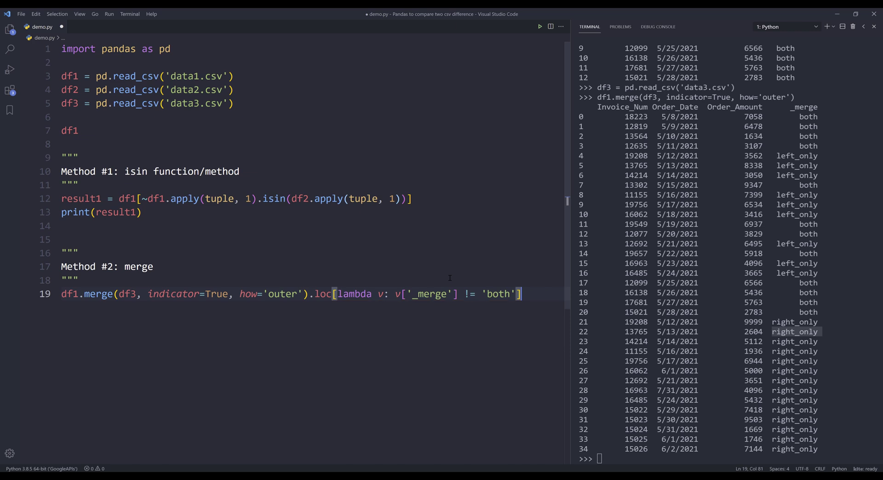